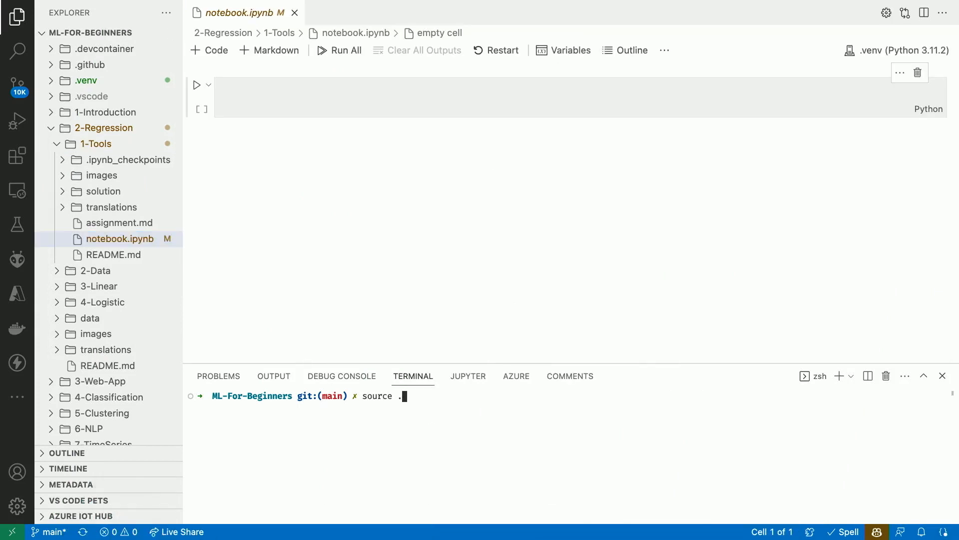
- Activate the project's .venv virtual environment from the terminal
text(venv/bin/activate)
key(Return)
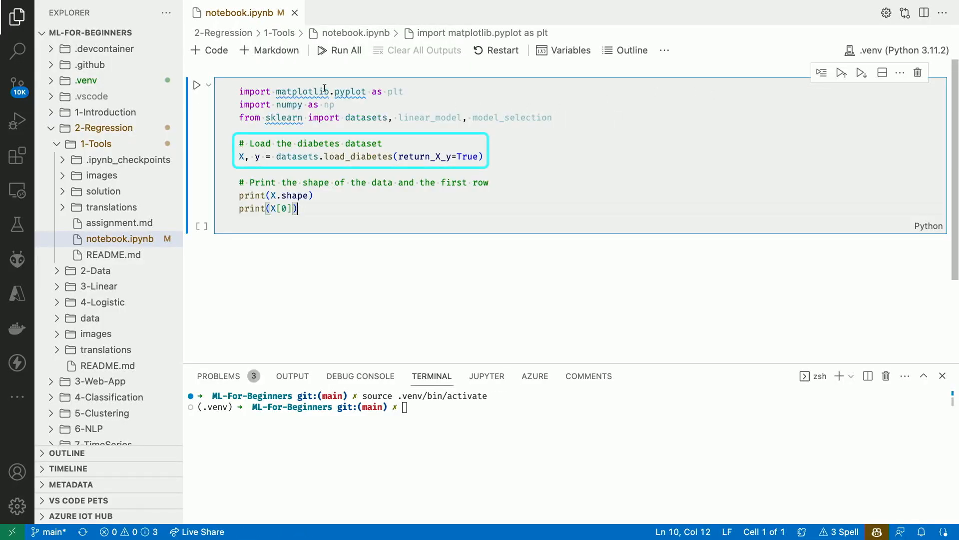
- Execute the dataset-loading cell to show shape (442, 10) and the first row
click(197, 85)
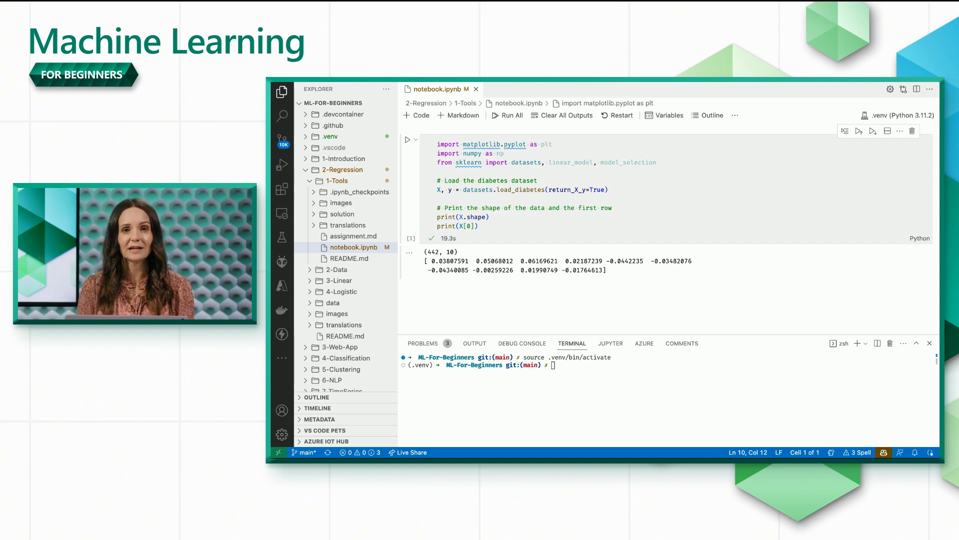
- Add and run the column-2 reshape cell, then start the train/test split cell with its comment
click(417, 115)
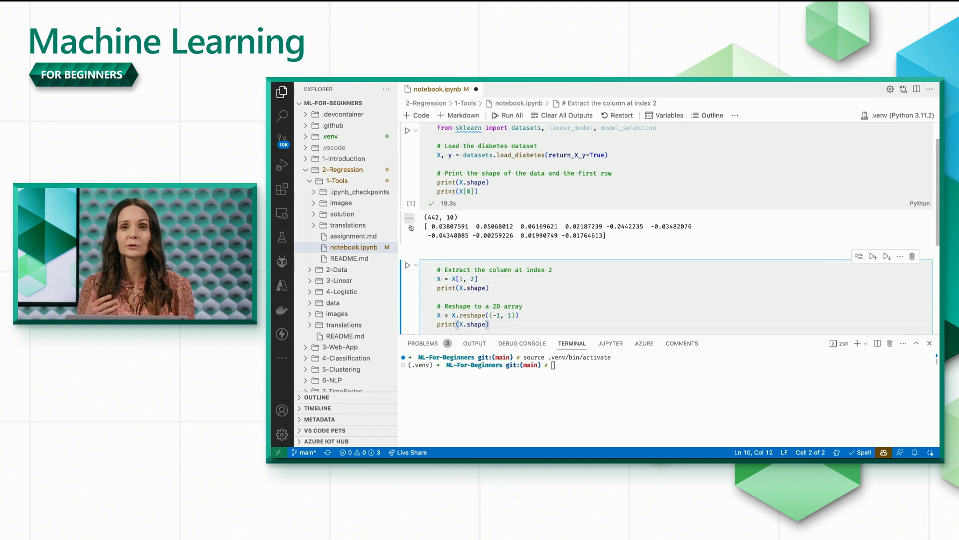
click(408, 264)
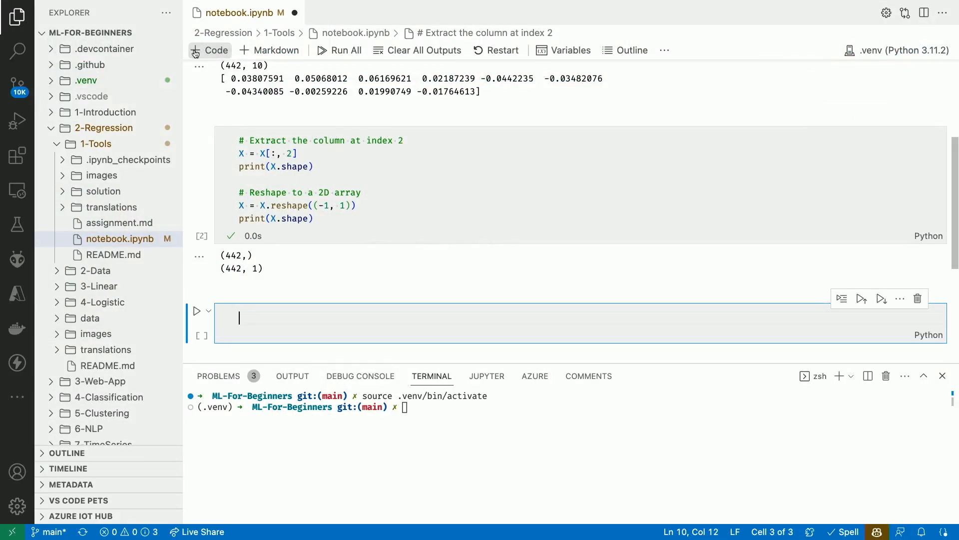
text(# Split the data into training nad testing data)
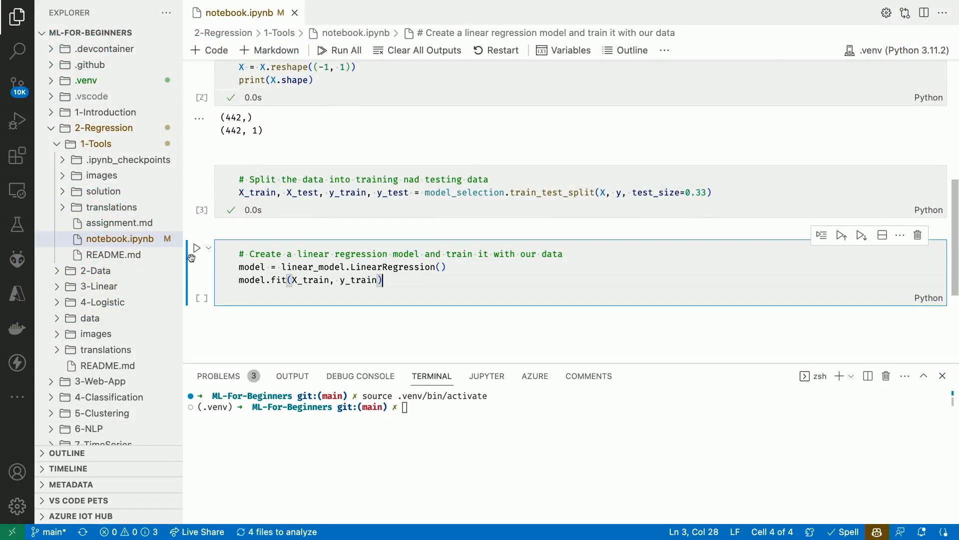
- Fit the LinearRegression model, predict on test data, and render the scatter plot with regression line
click(196, 248)
text(y_pred = model.predict(X_test))
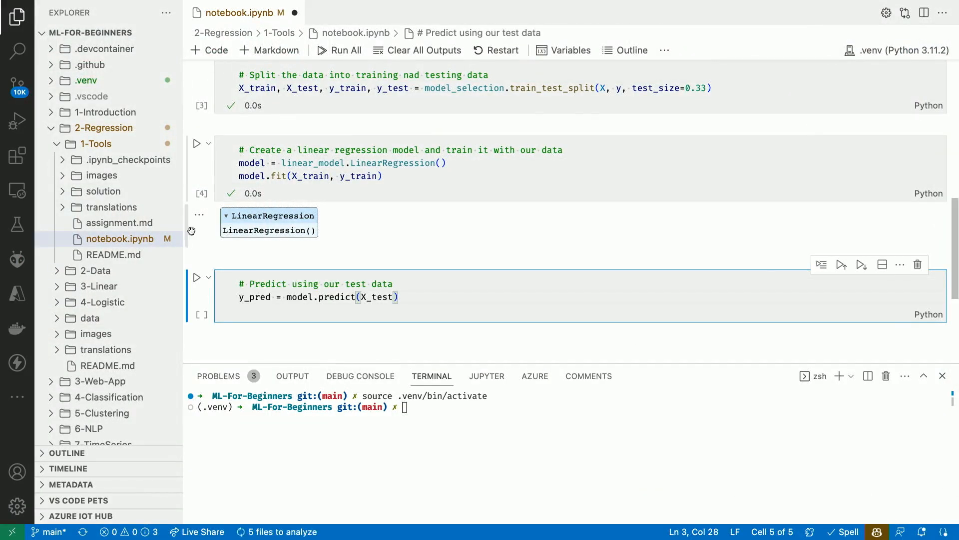
click(197, 276)
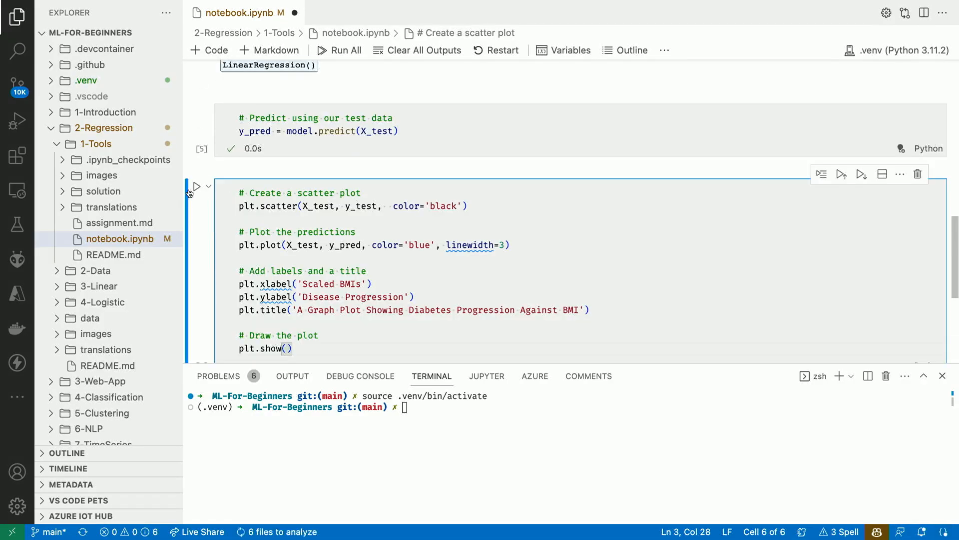
click(197, 186)
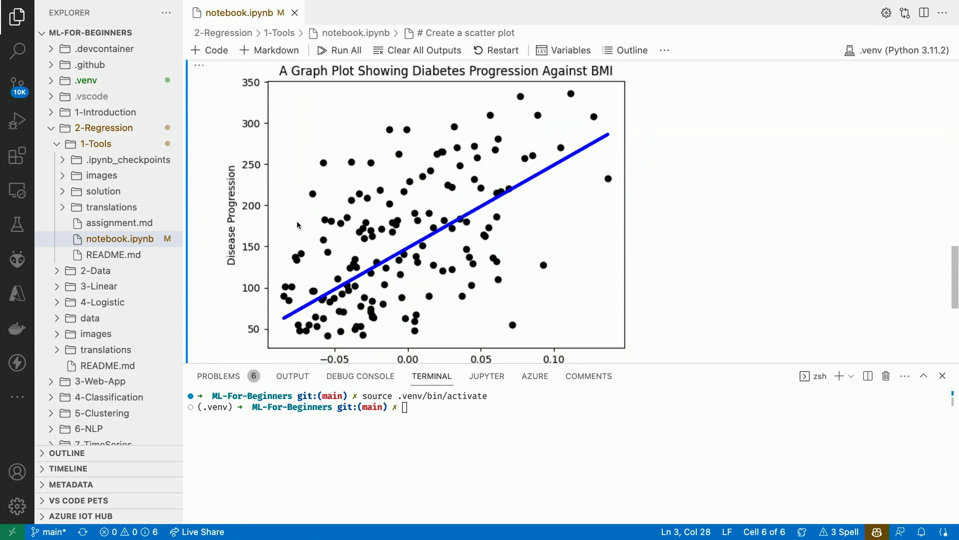